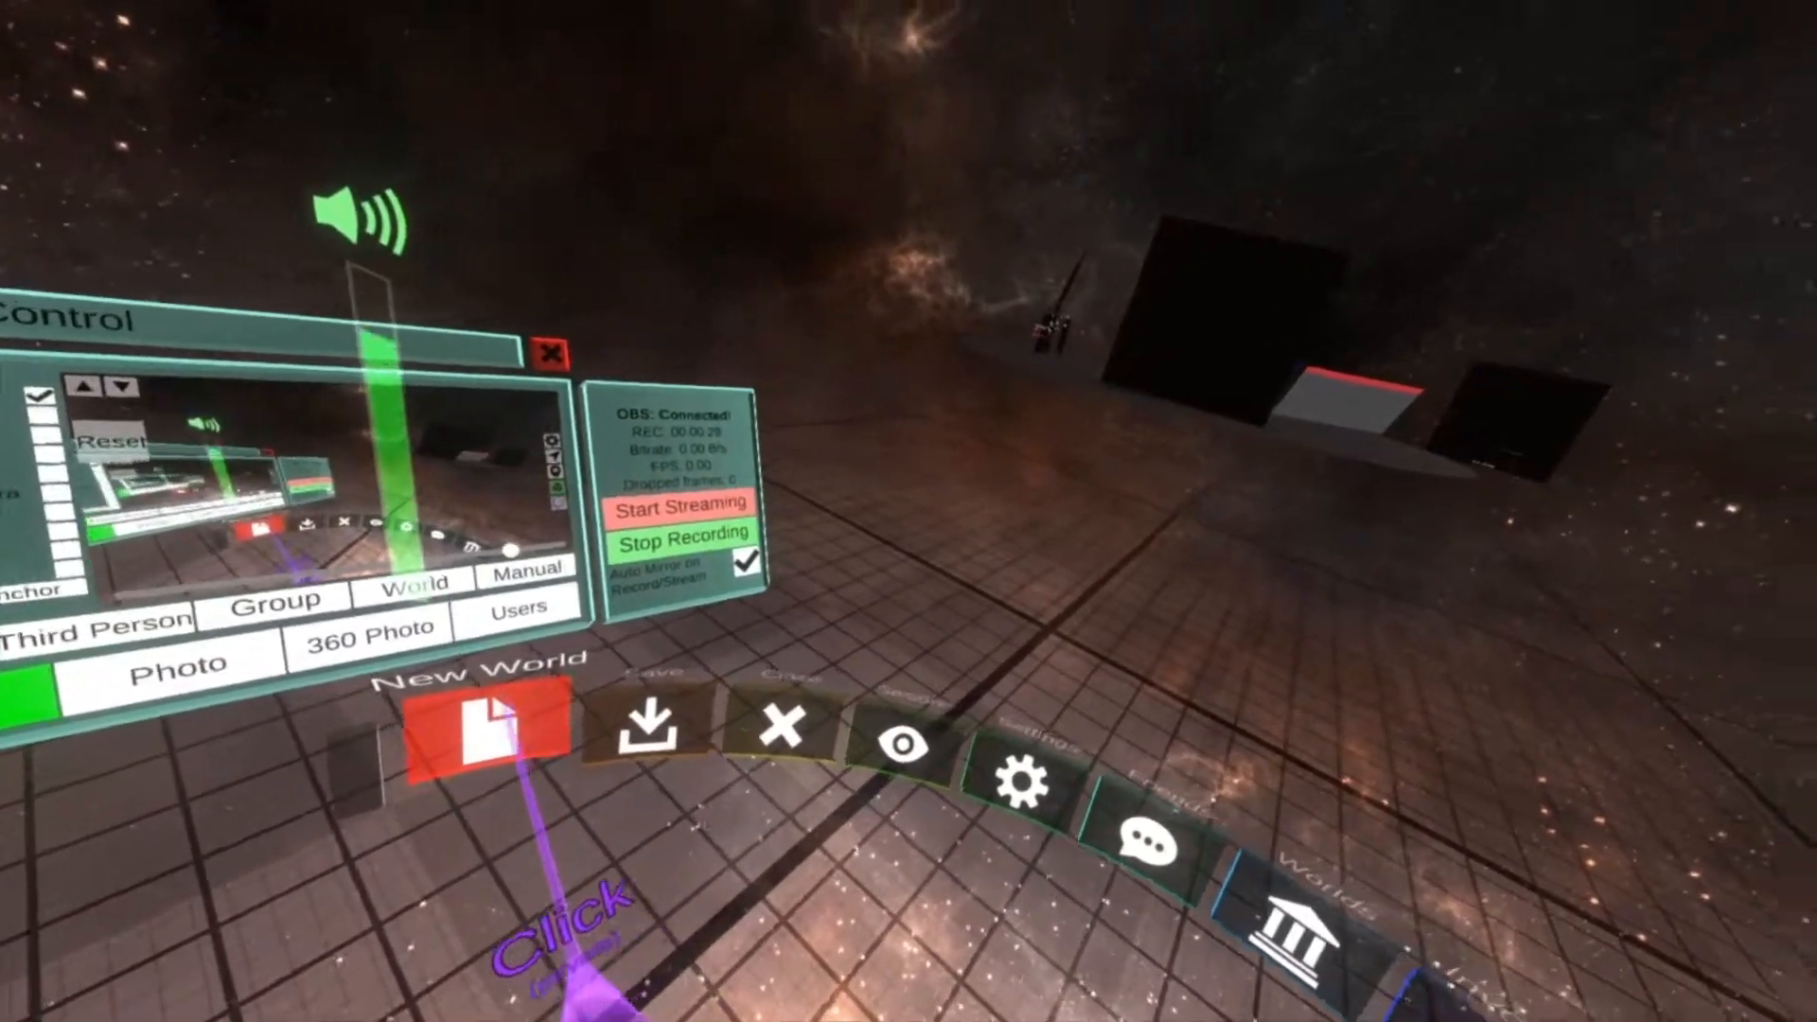
# - Create a new empty world from the dash
pyautogui.click(487, 736)
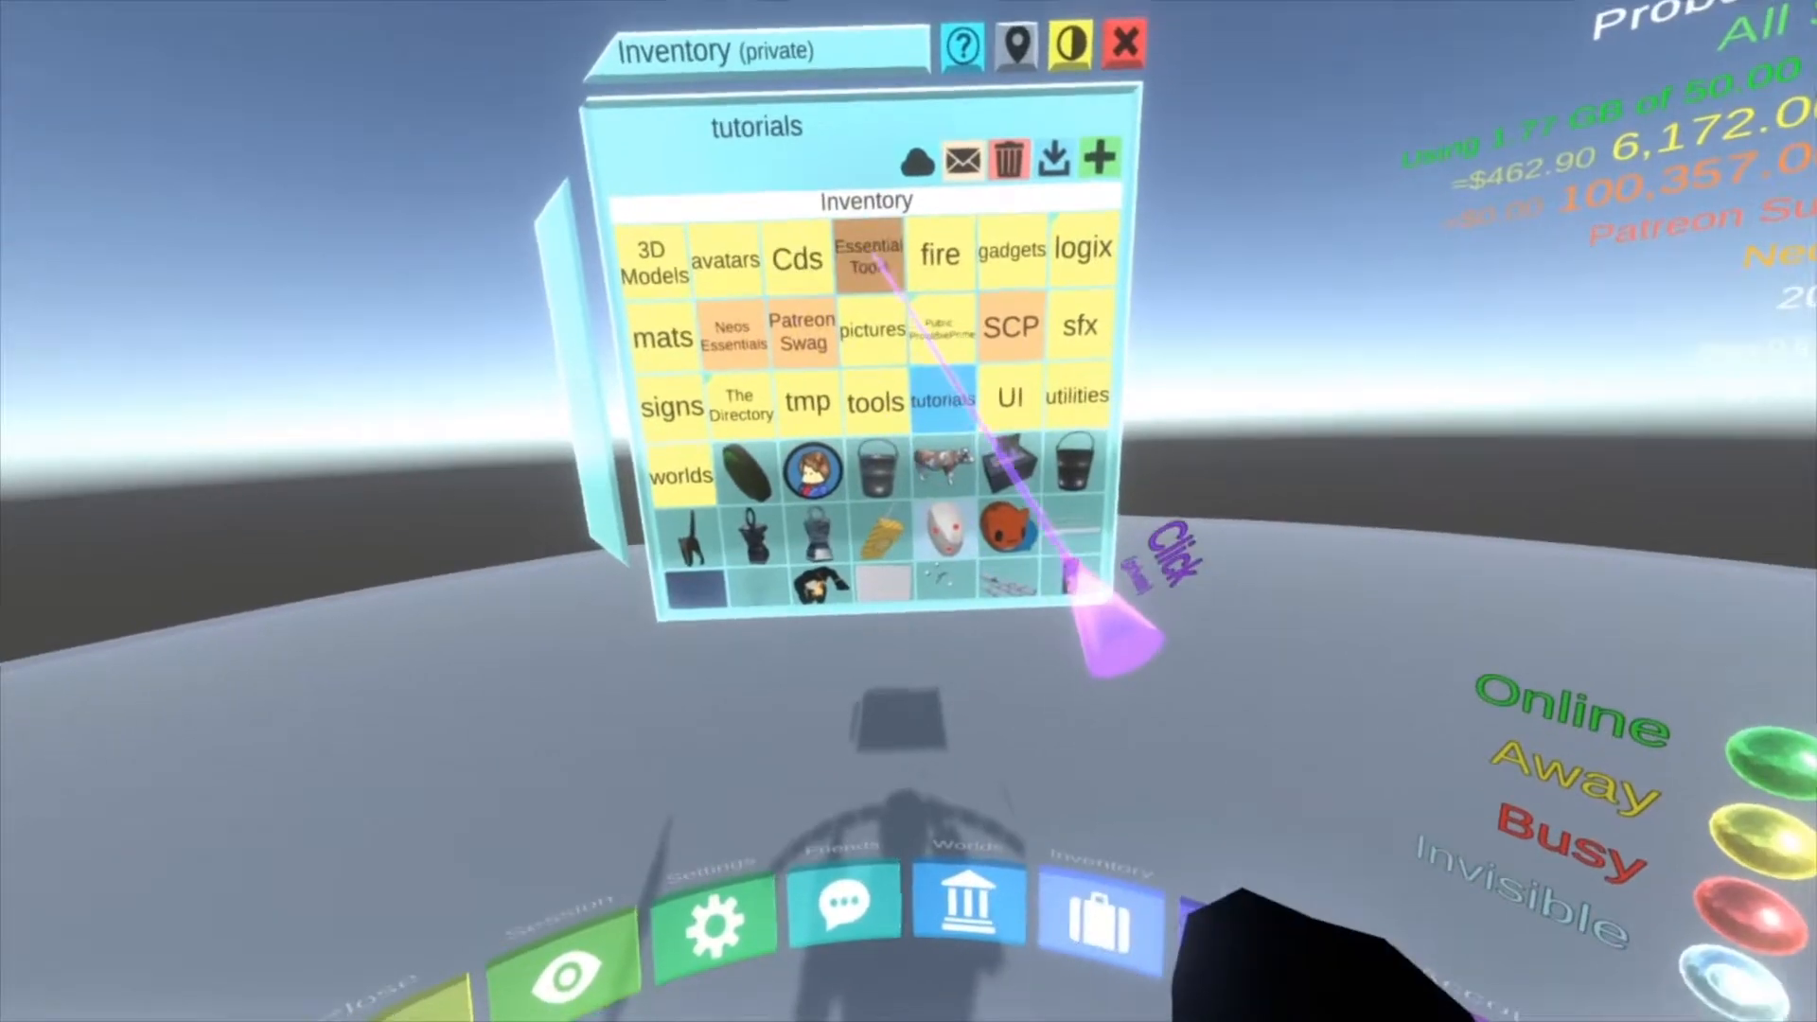
# - Pick an object from the private inventory's tutorials folder
pyautogui.click(869, 260)
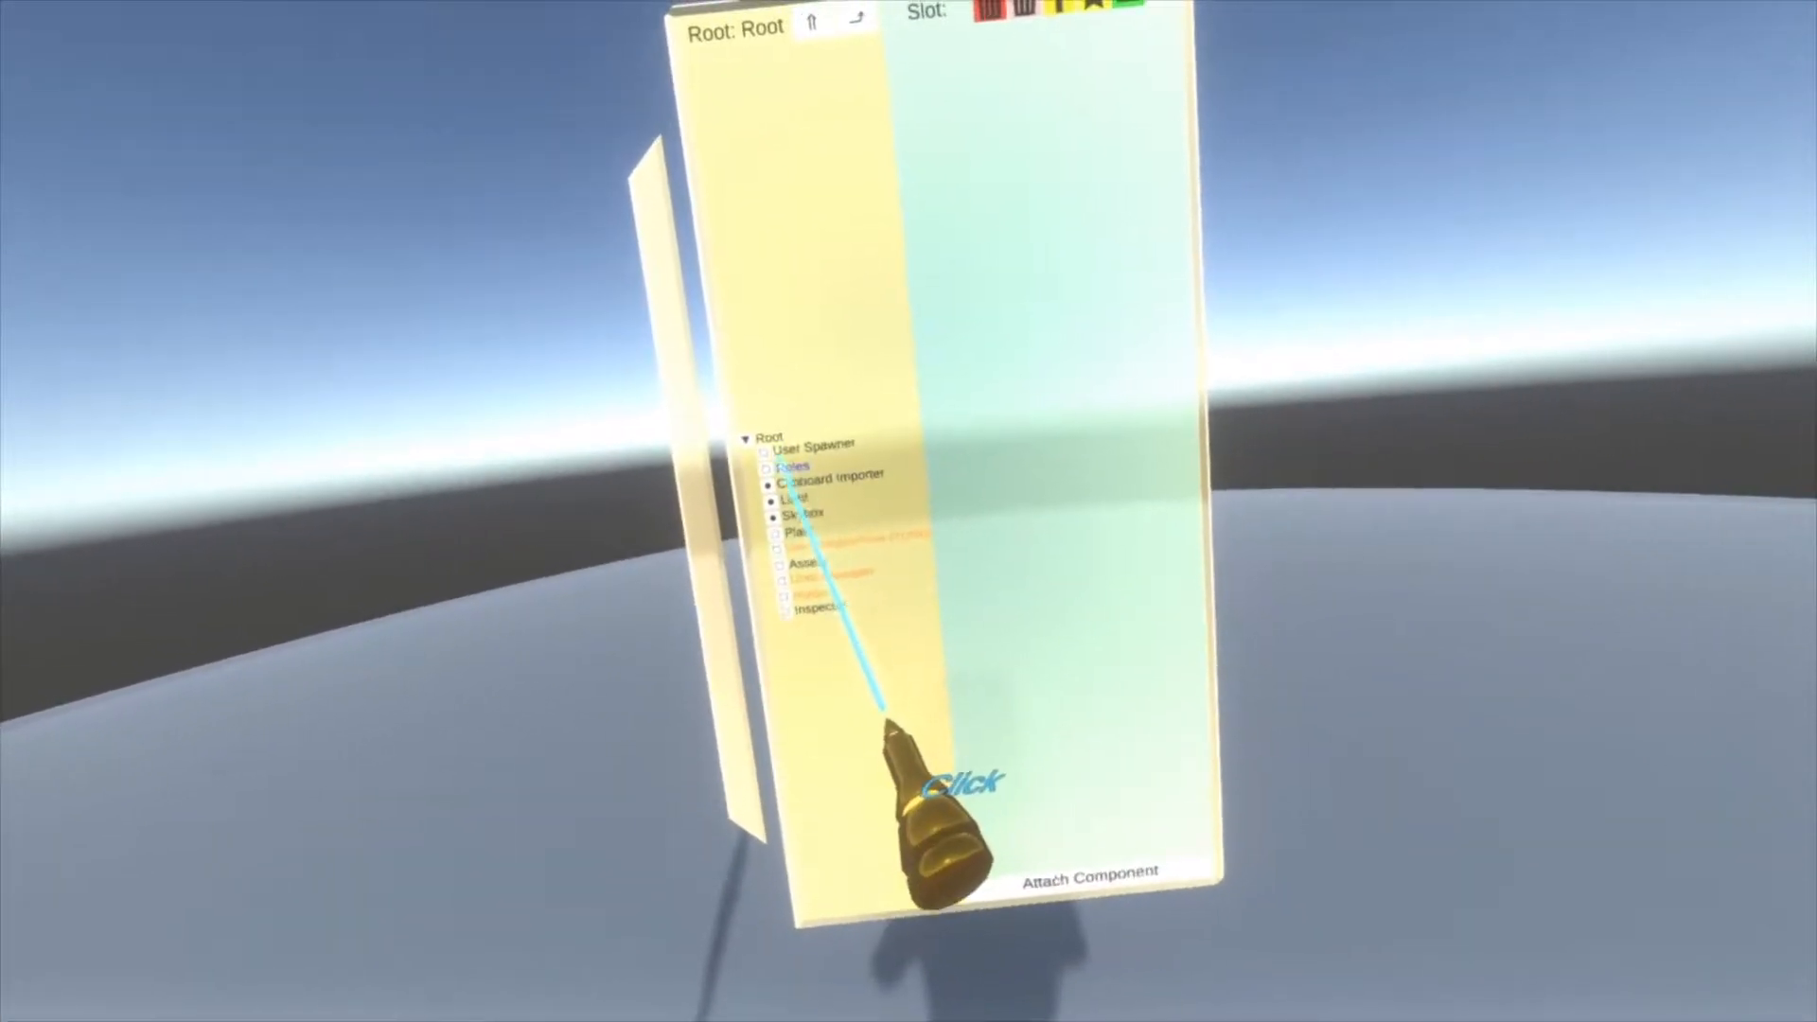
# - Select the User Spawner slot in the world hierarchy
pyautogui.click(833, 443)
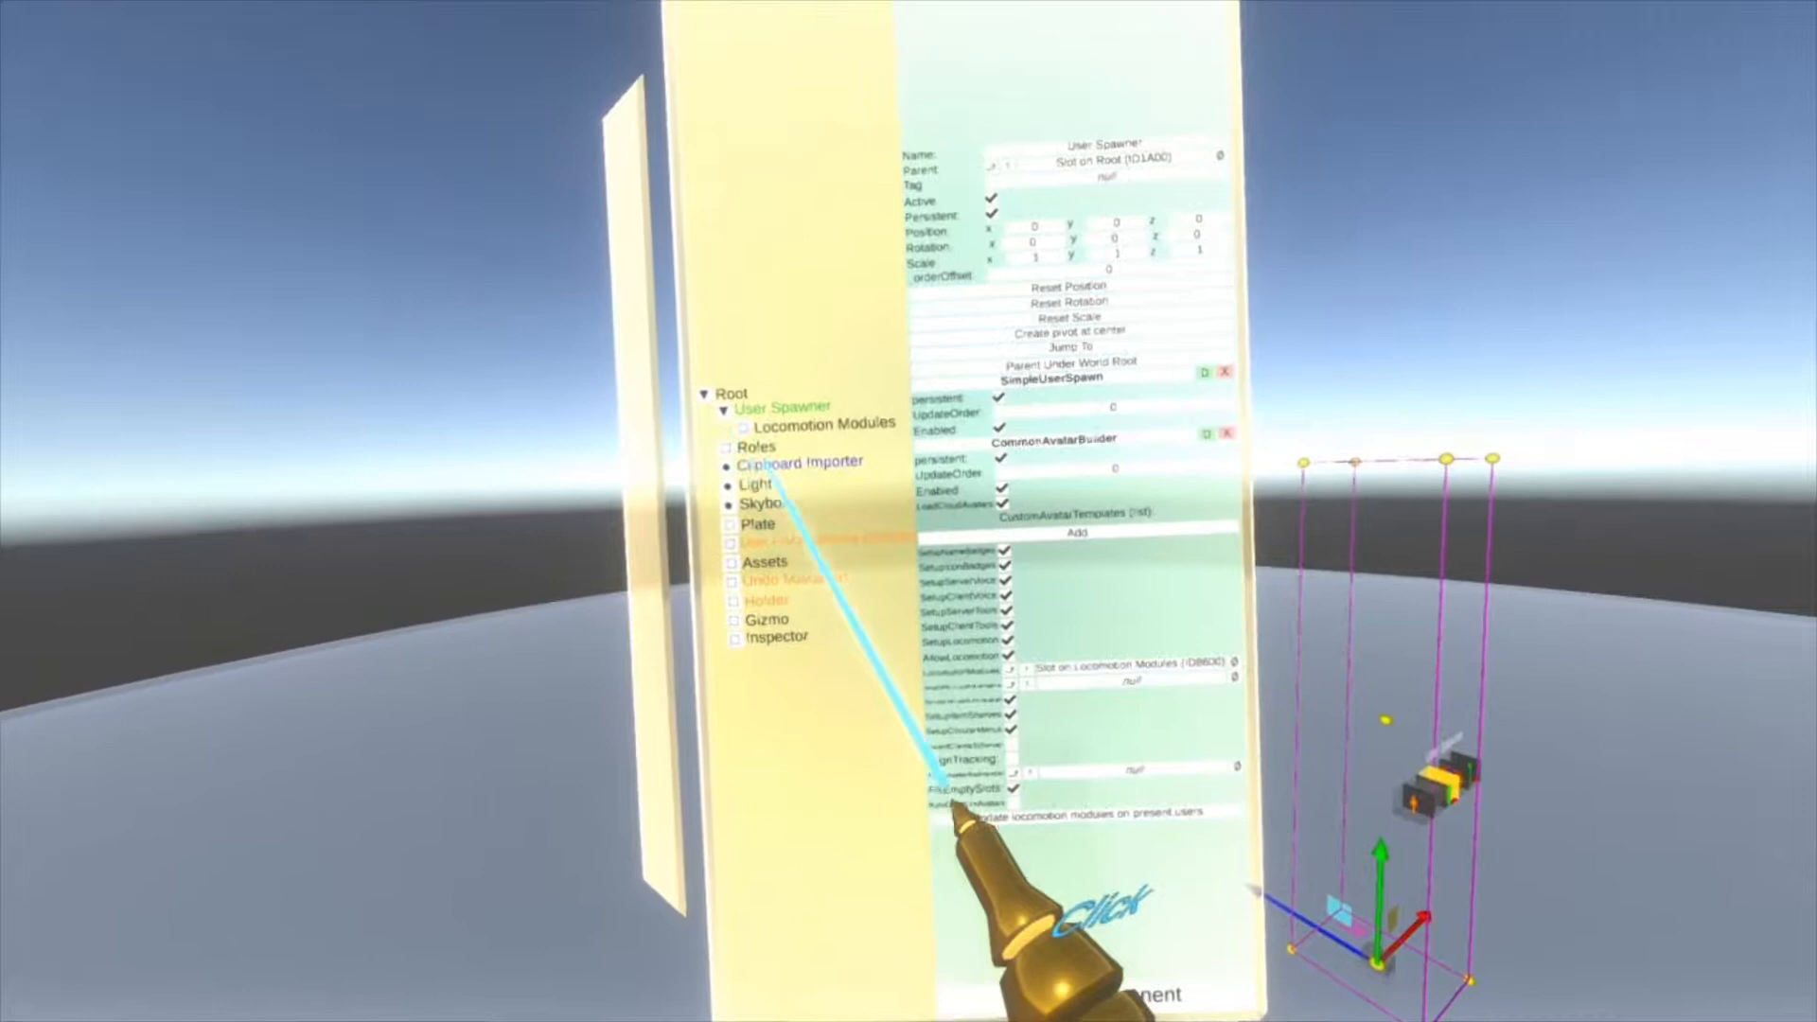
pyautogui.click(823, 424)
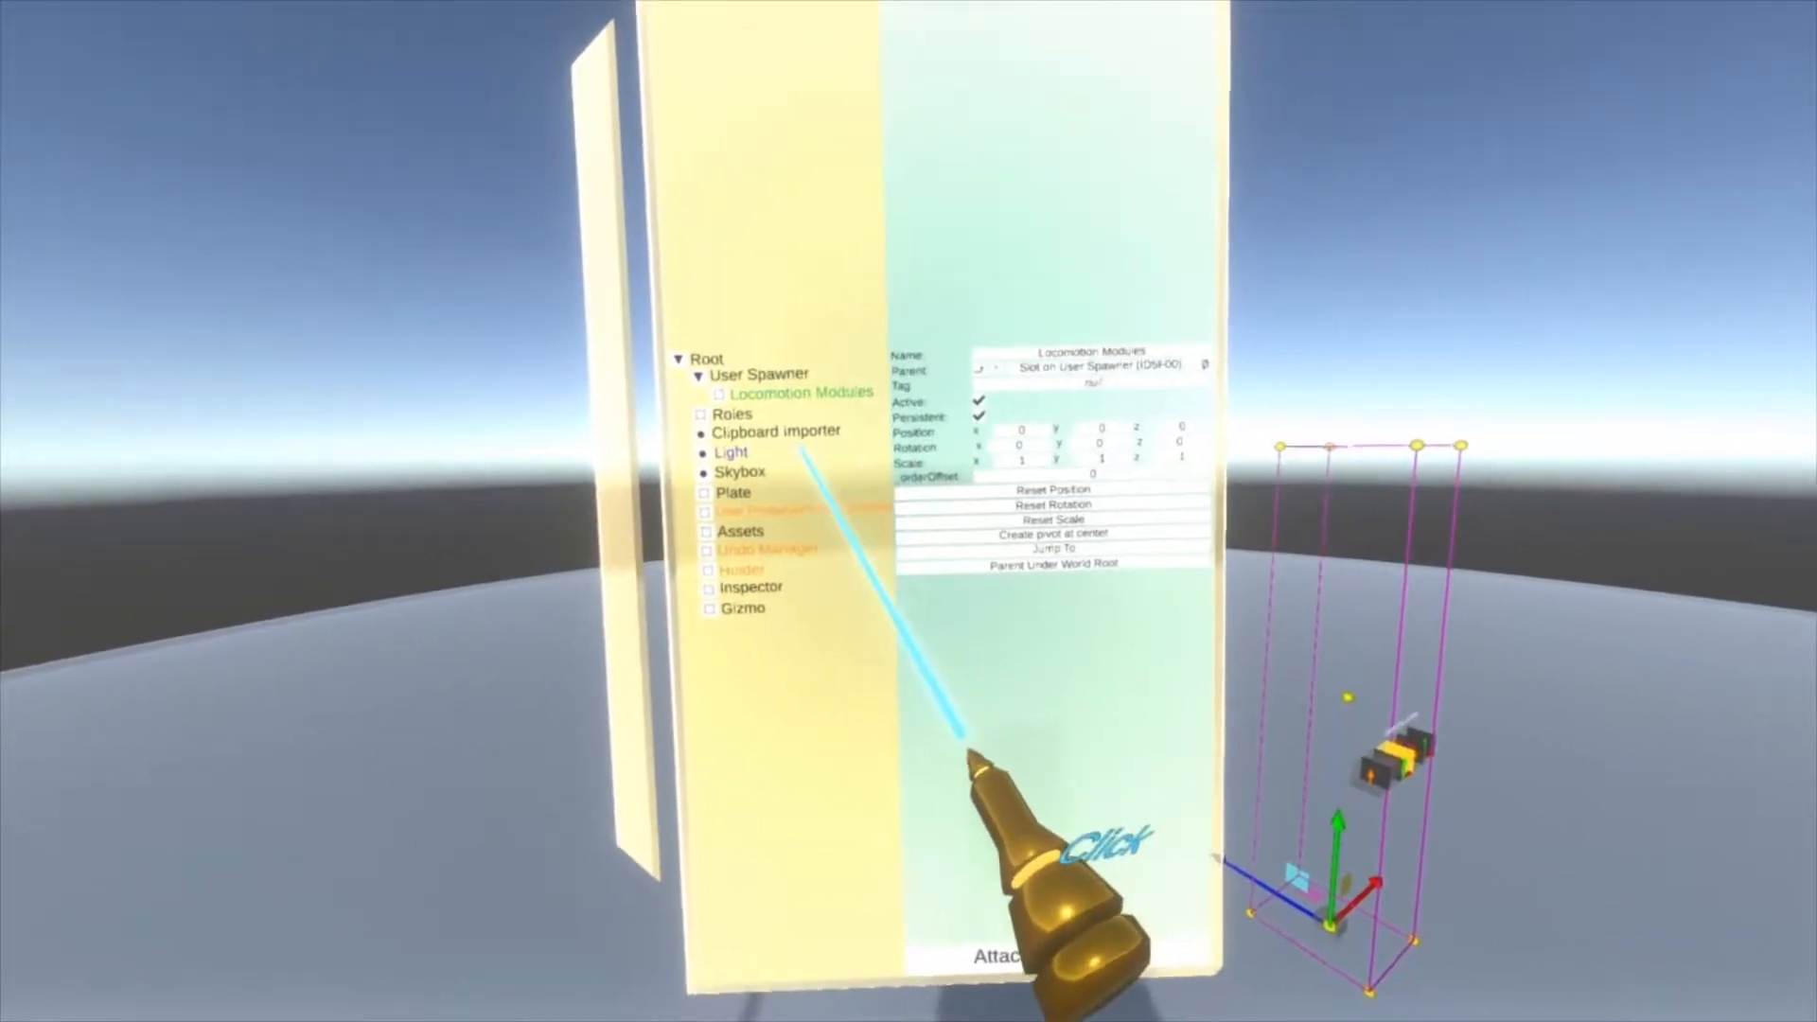
pyautogui.click(720, 392)
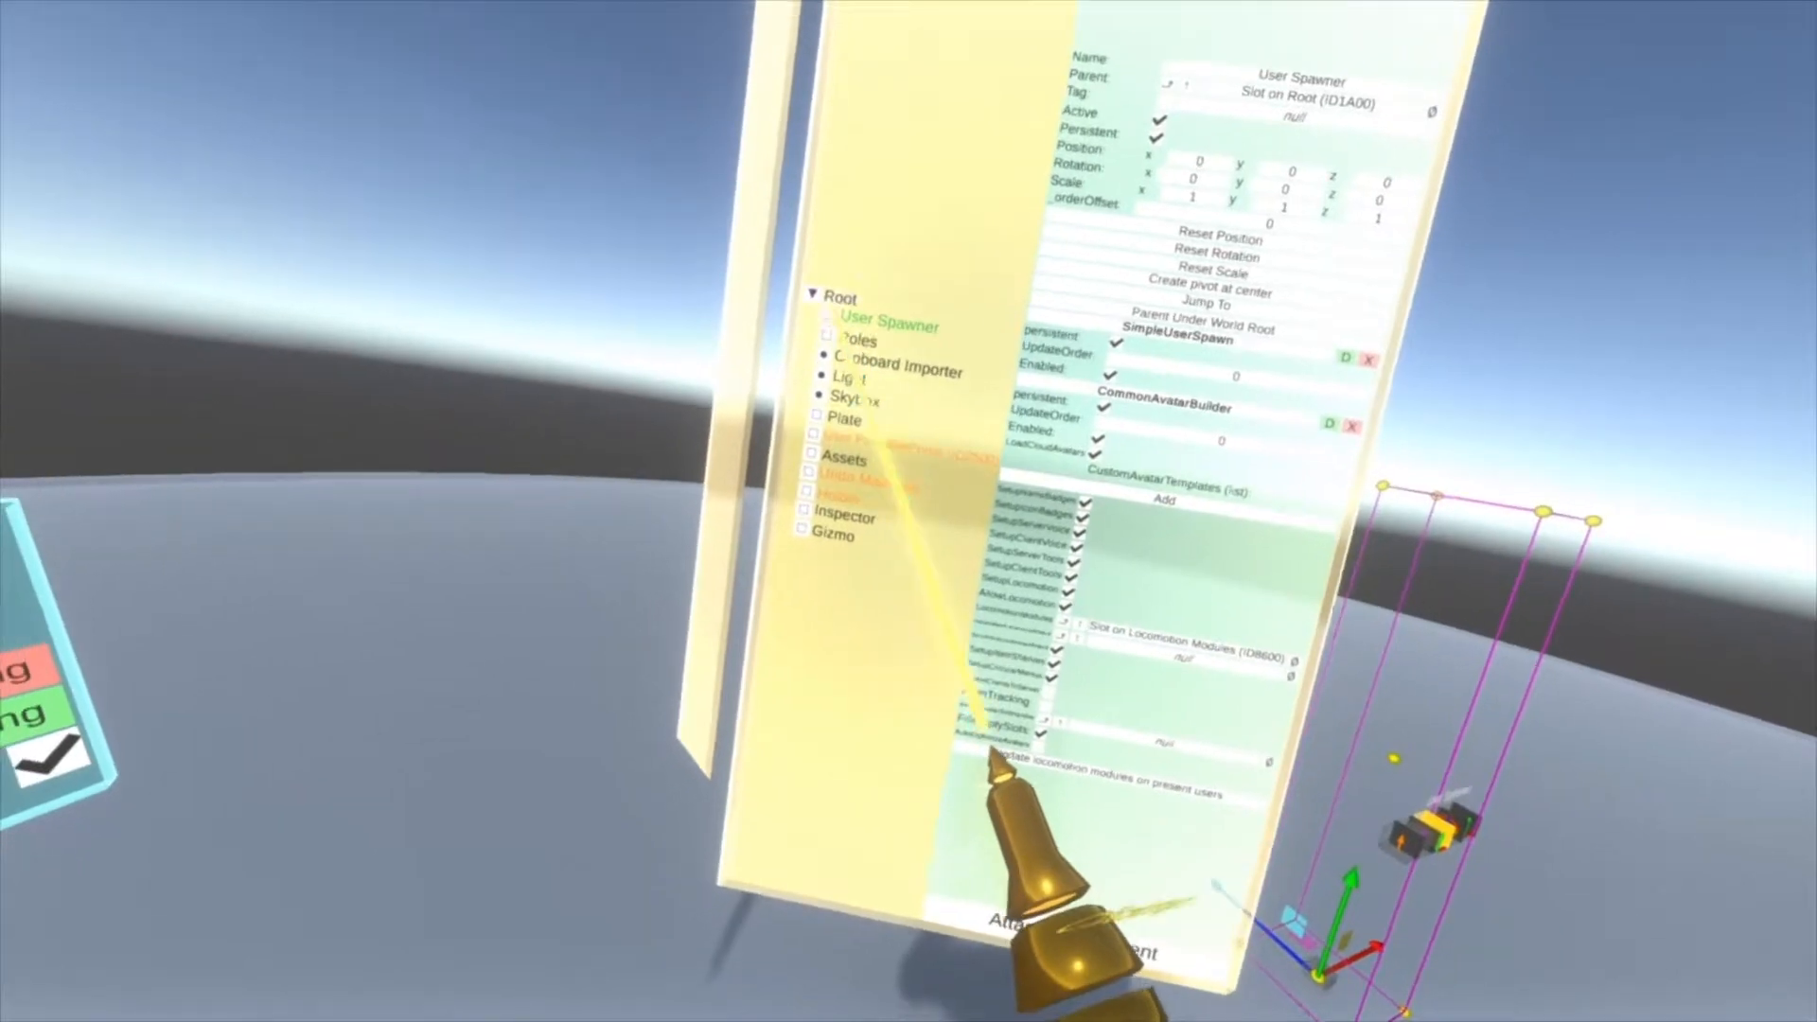
pyautogui.click(825, 350)
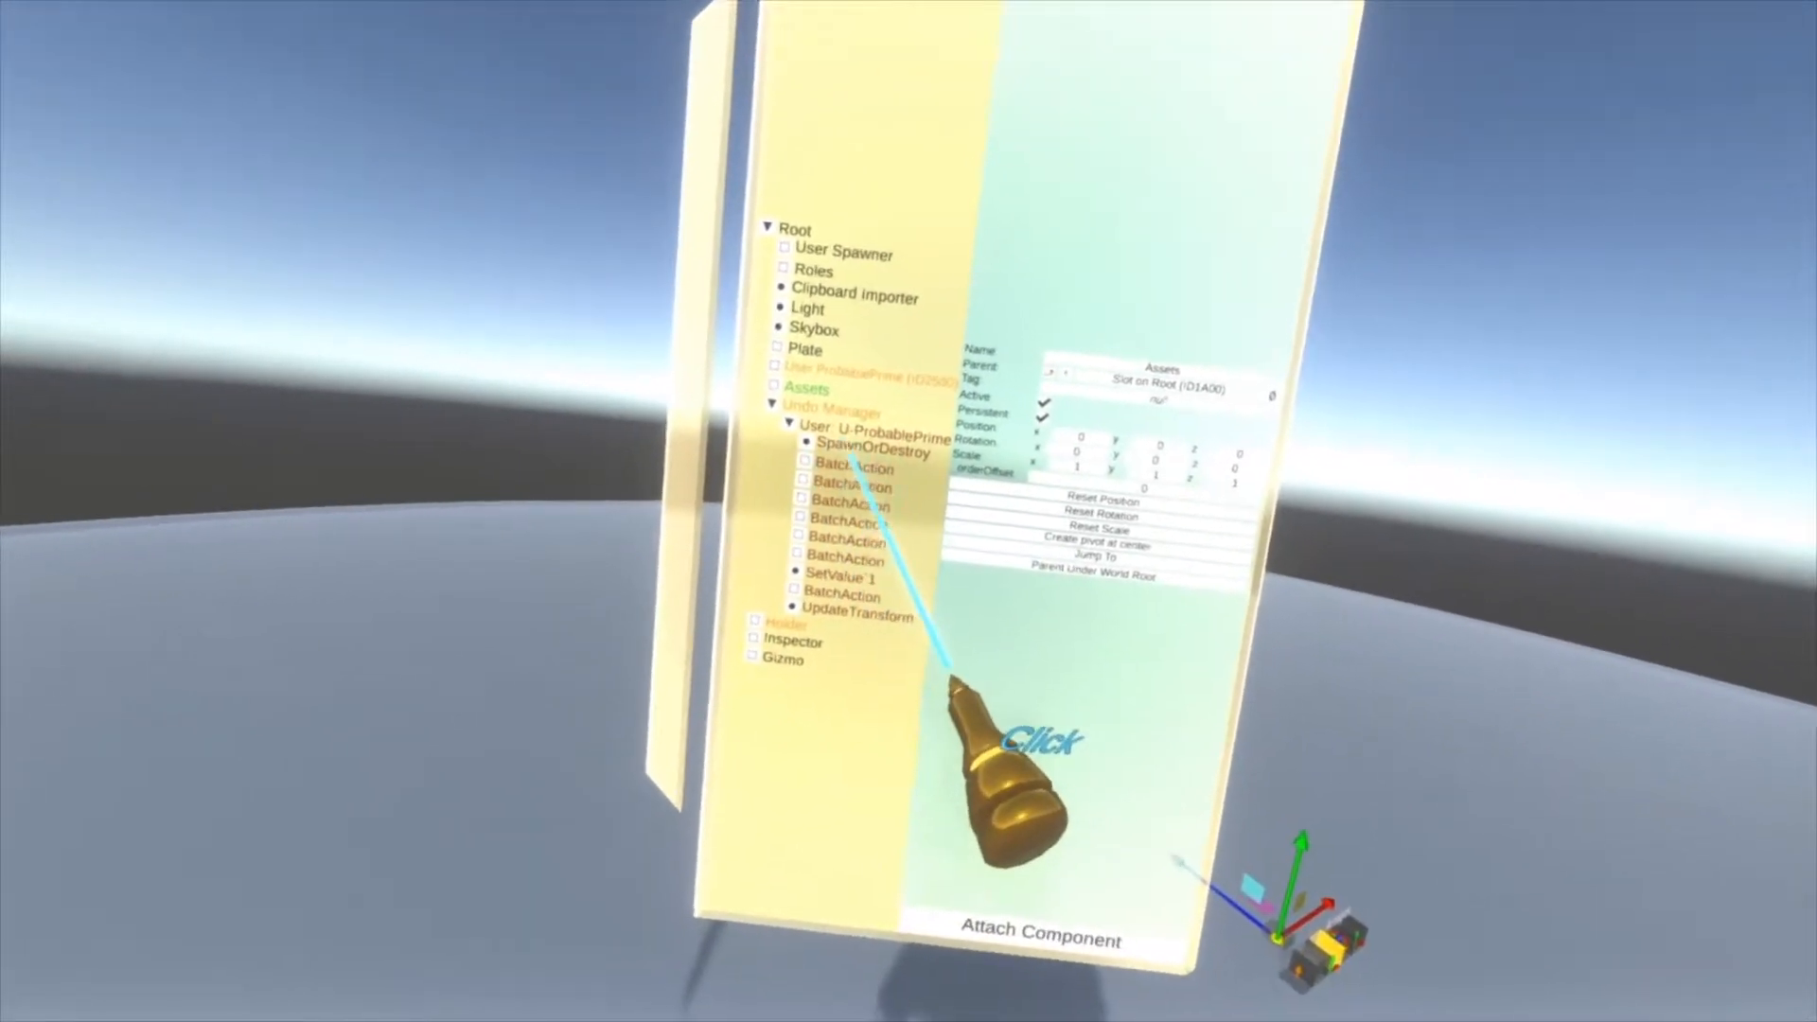
# - Select the Assets slot under Root in the inspector
pyautogui.click(875, 452)
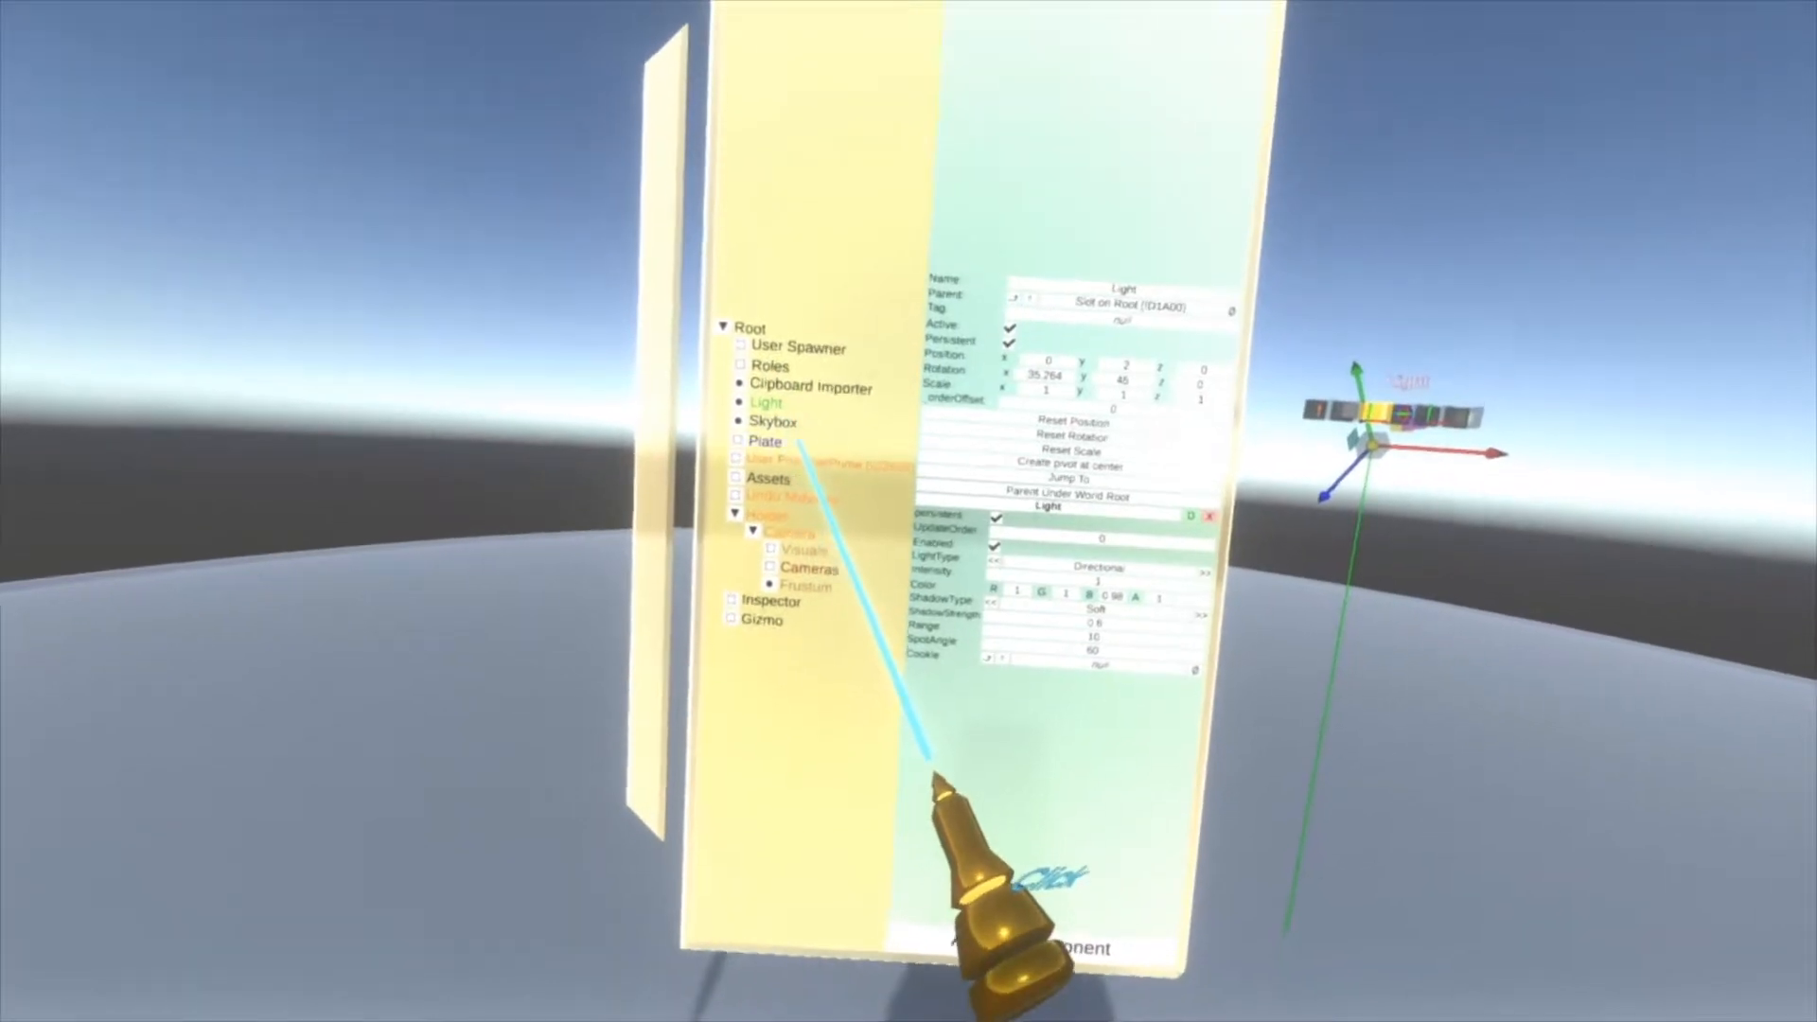
# - Select the Light slot to view its directional Light component
pyautogui.click(772, 421)
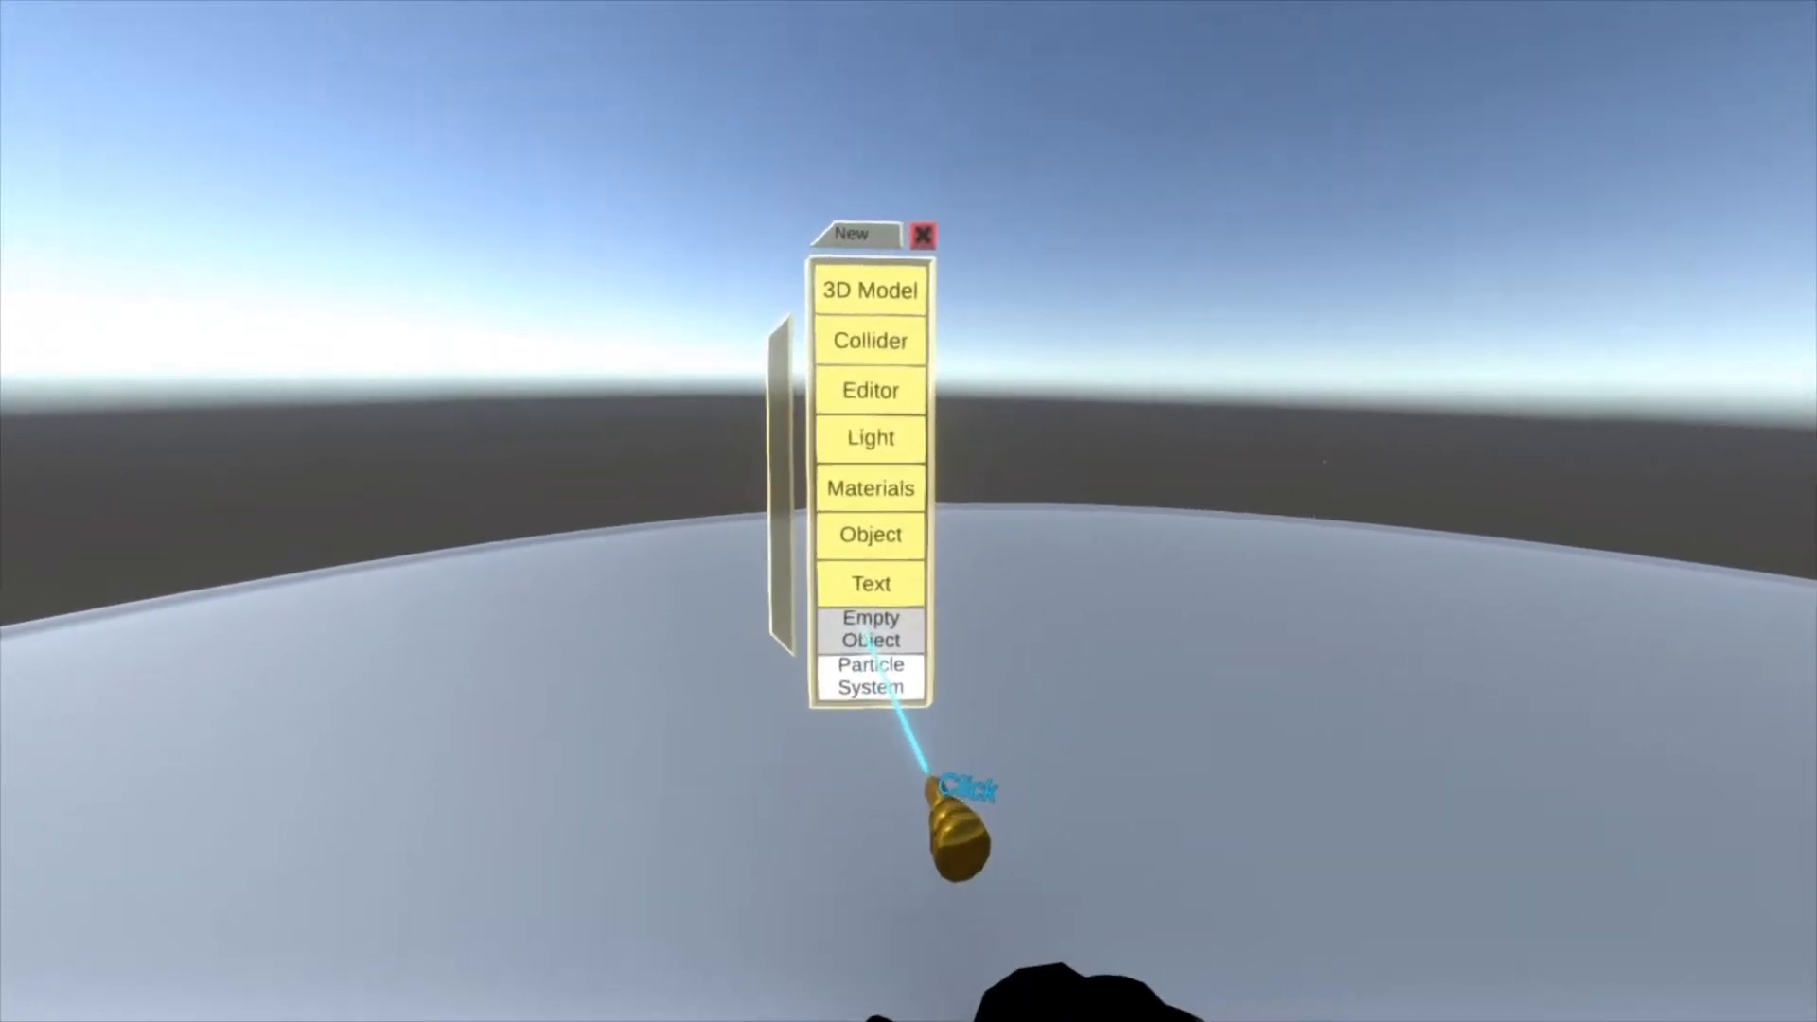
# - Bring up the Developer tool's New menu of creatable objects
pyautogui.click(871, 629)
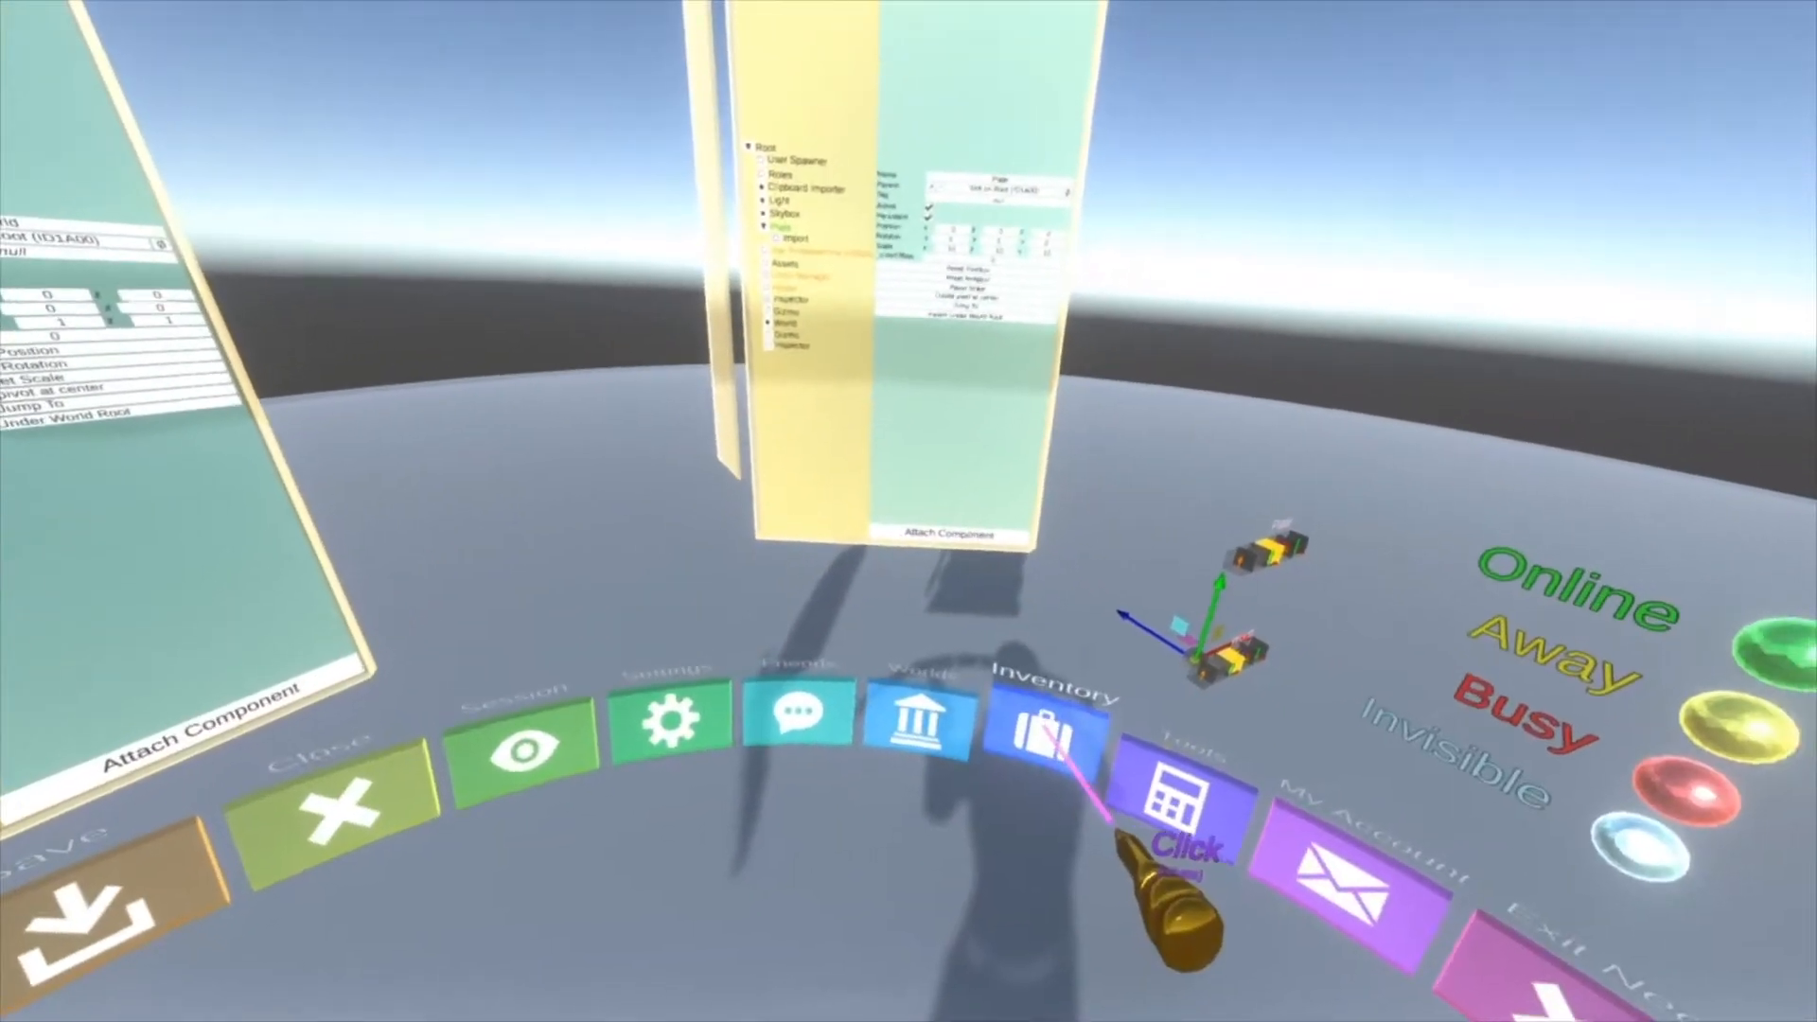
# - Show the 3D Models folder in the private inventory
pyautogui.click(1038, 730)
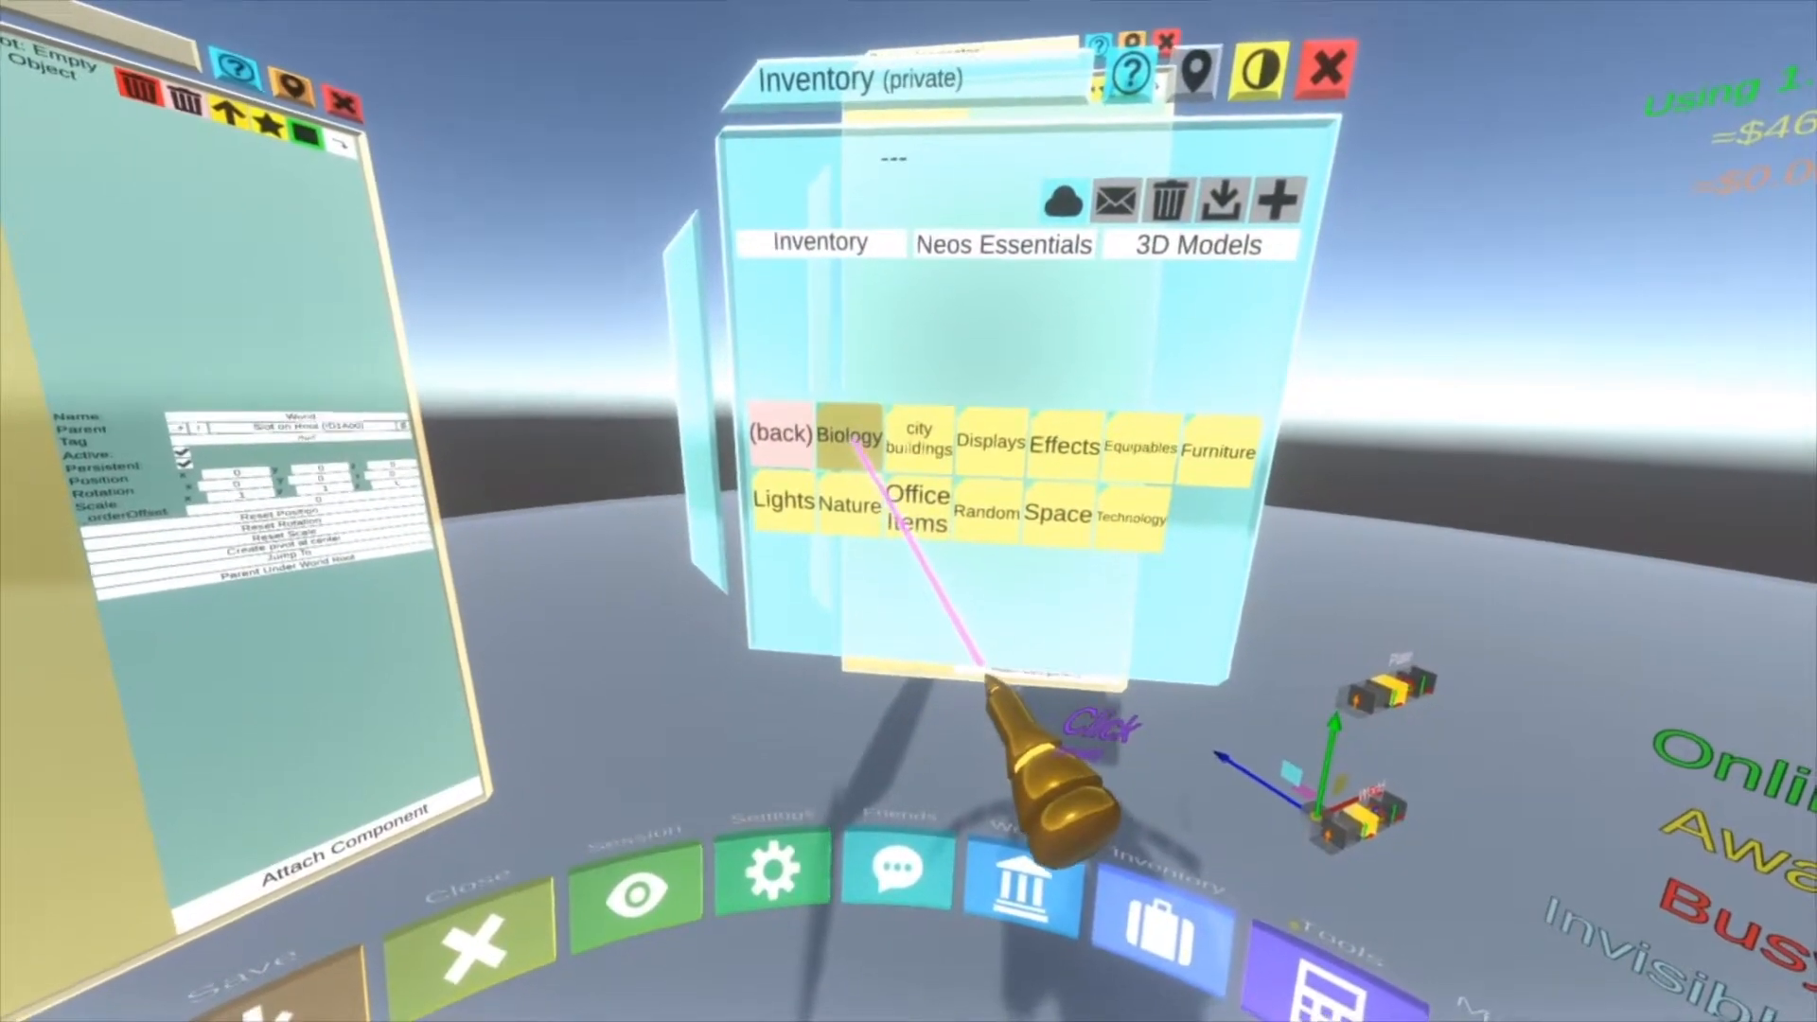
pyautogui.click(849, 438)
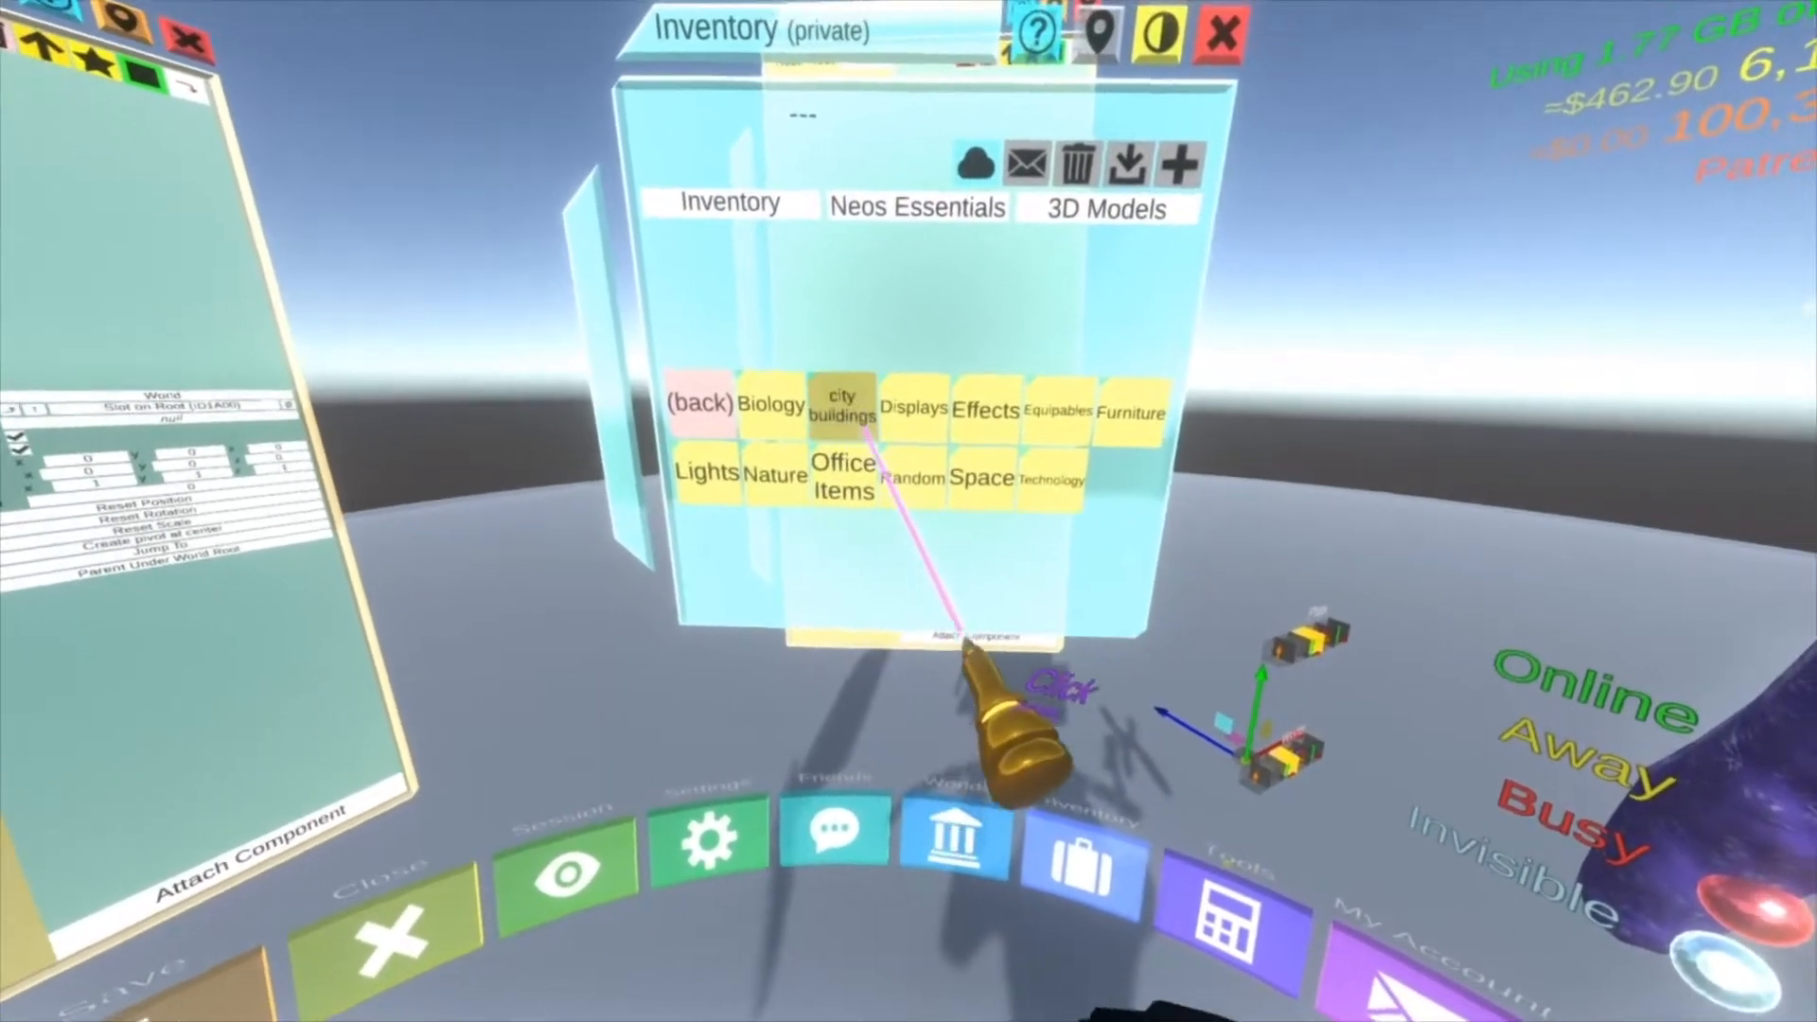
# - Enter the city buildings model folder to spawn a skyscraper
pyautogui.click(844, 405)
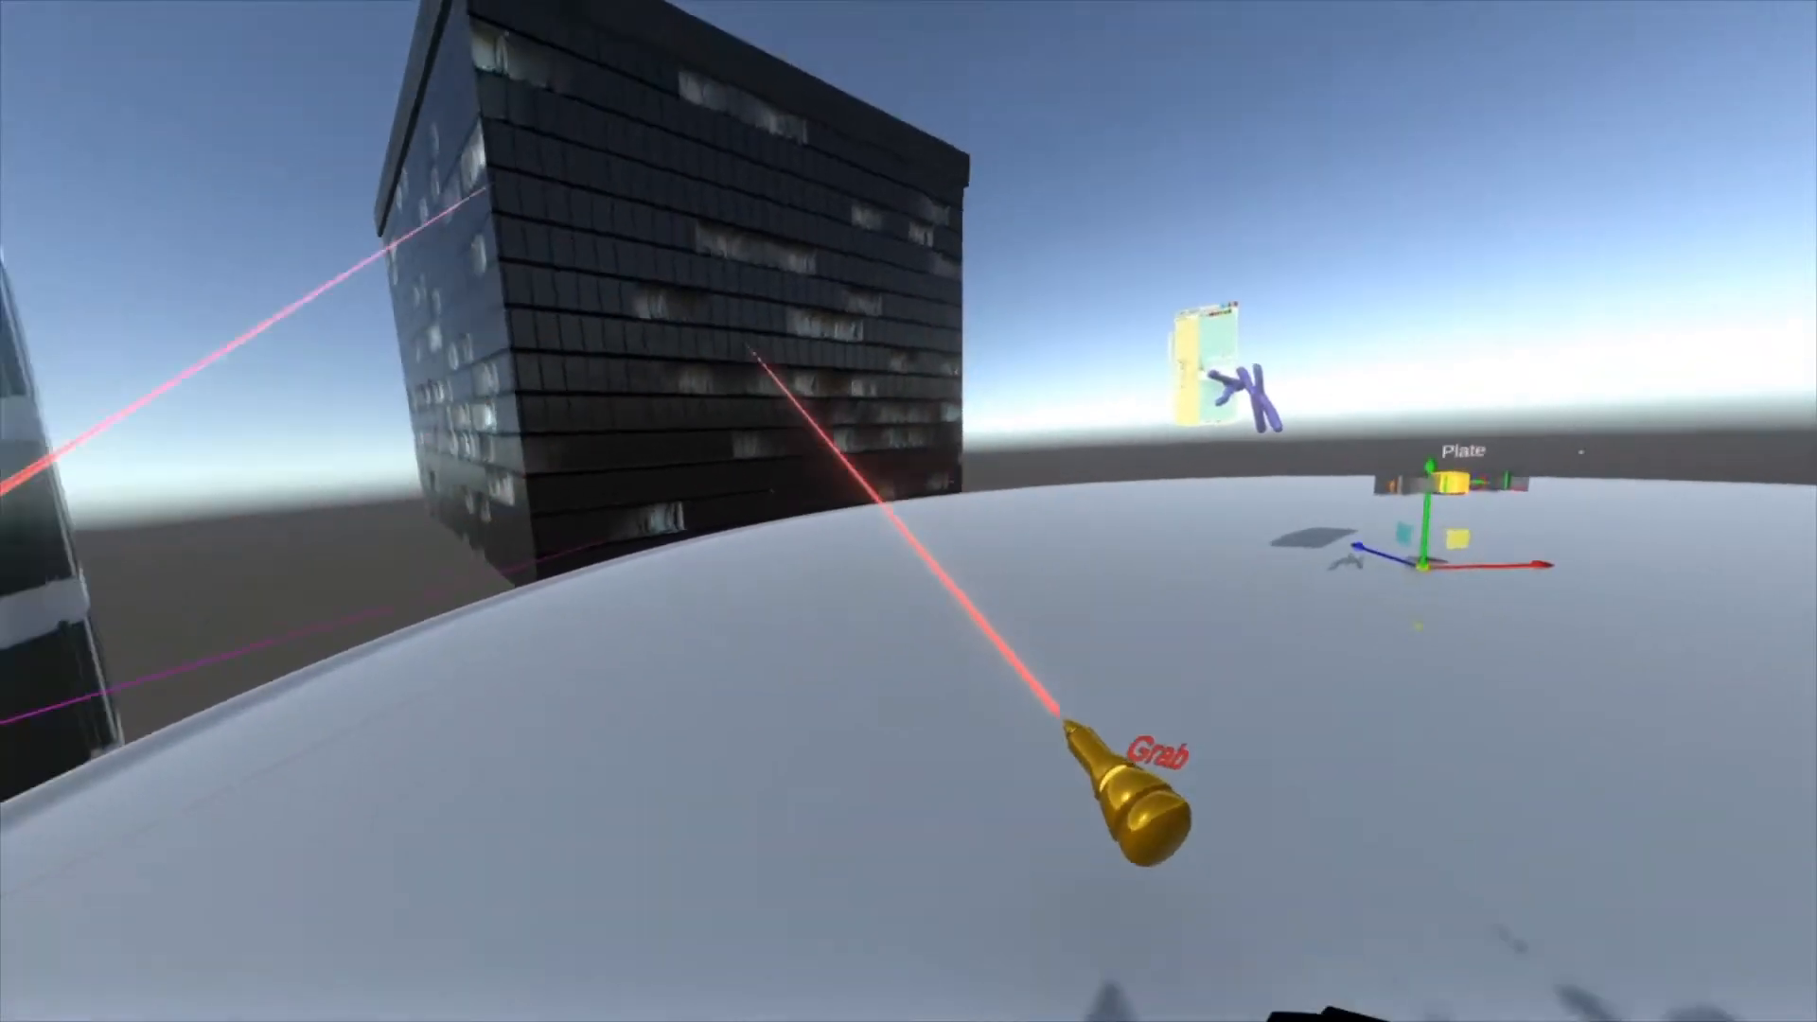
pyautogui.moveTo(908, 511)
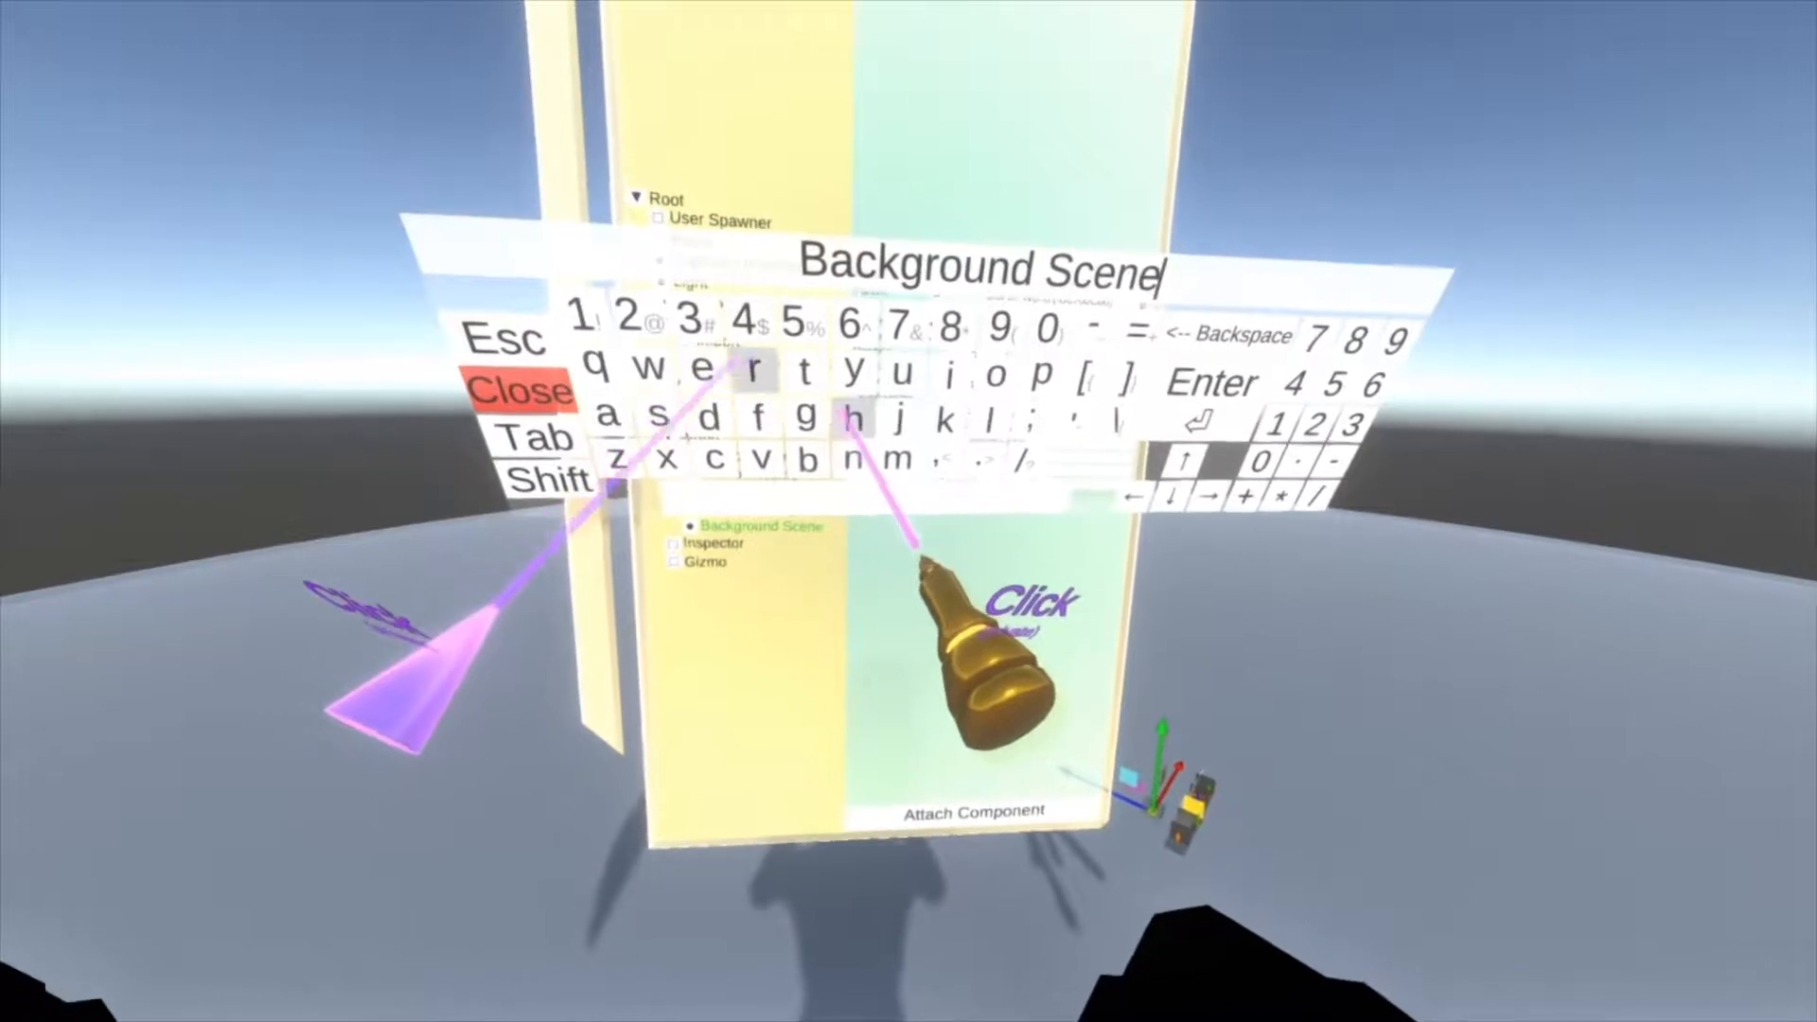
# - Name the new child slot 'Background Scenery' on the virtual keyboard
pyautogui.click(525, 390)
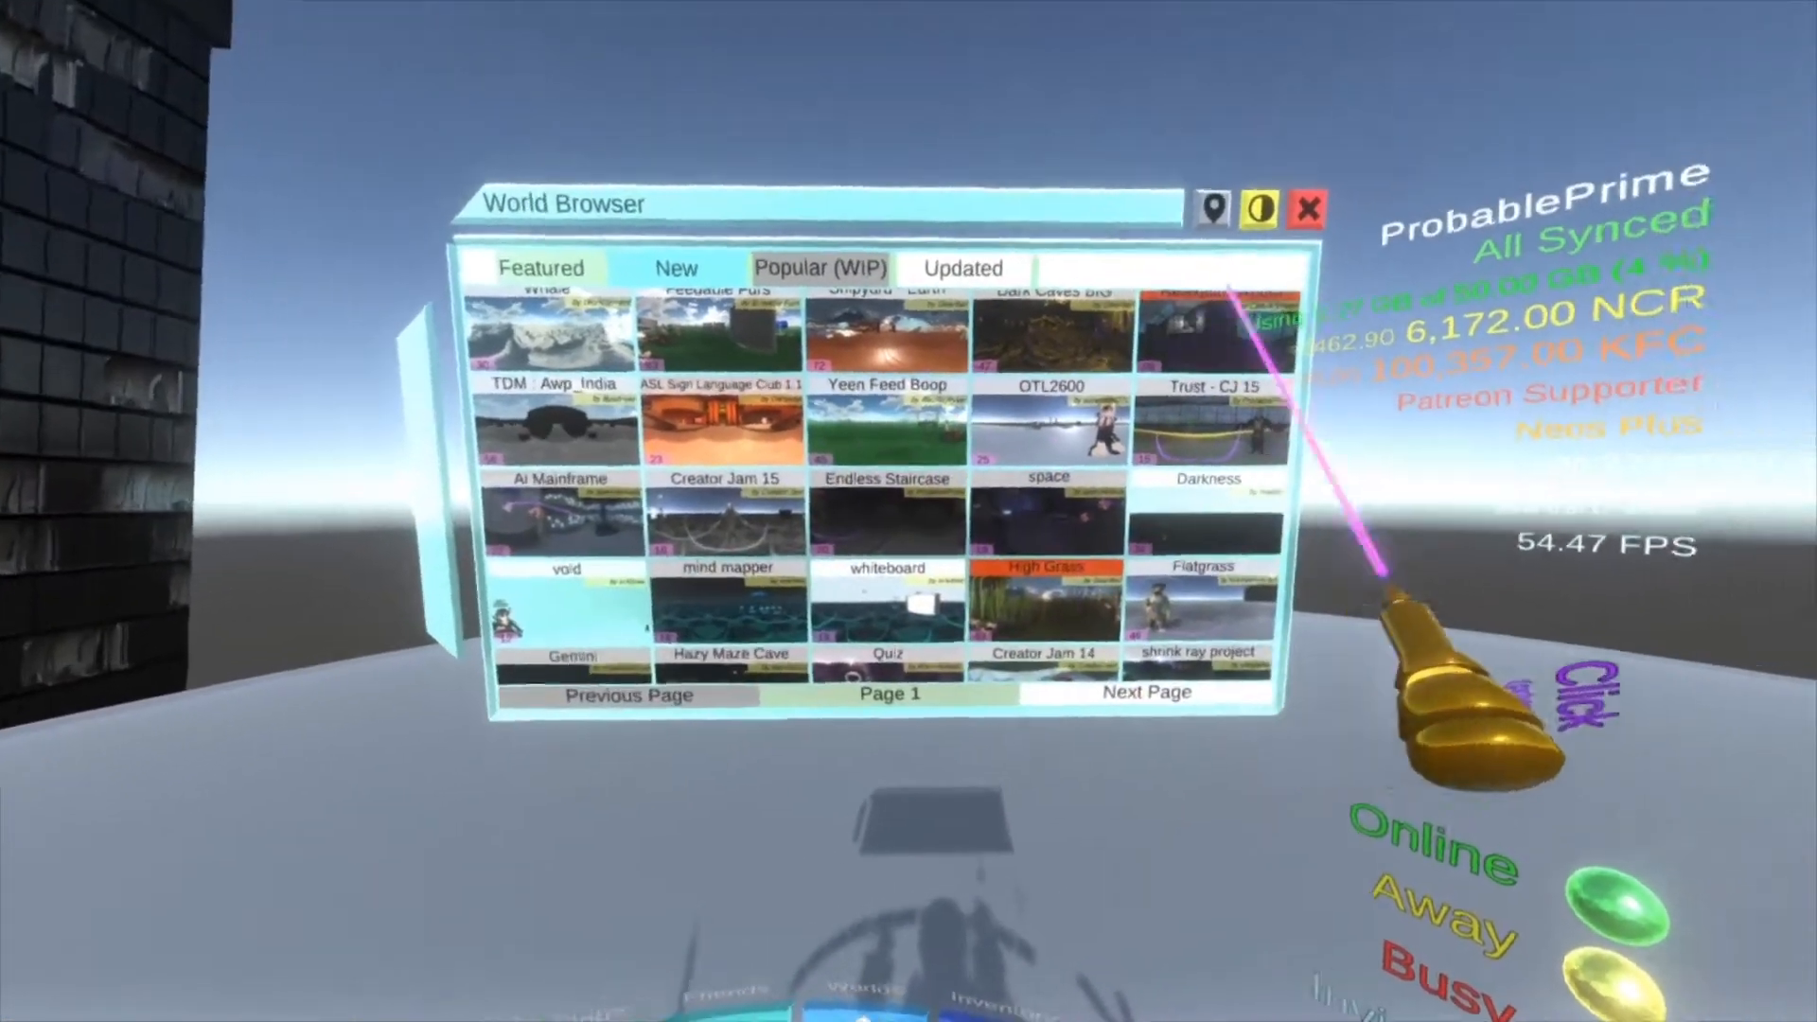
# - Join the Tea House world from the World Browser
pyautogui.click(1209, 430)
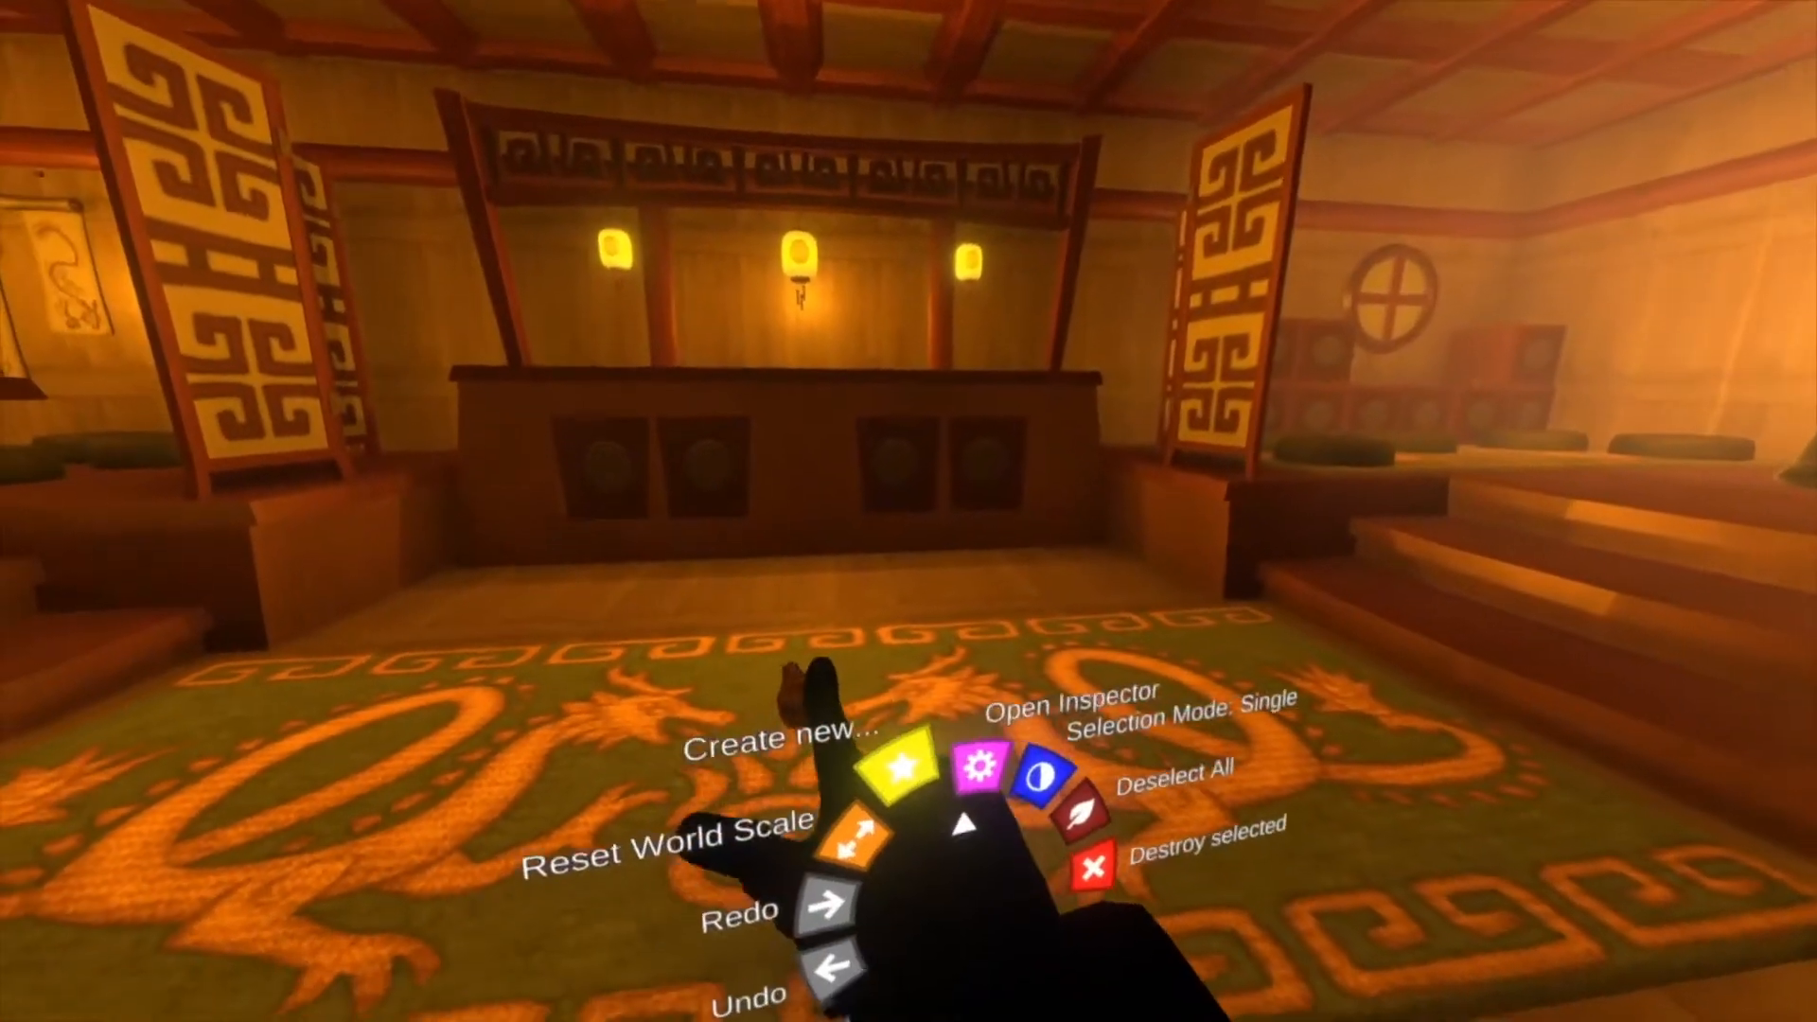
# - Inspect the Tea House world hierarchy and expand the tea stuff slot showing cups, kettles and hot plate
pyautogui.click(1066, 693)
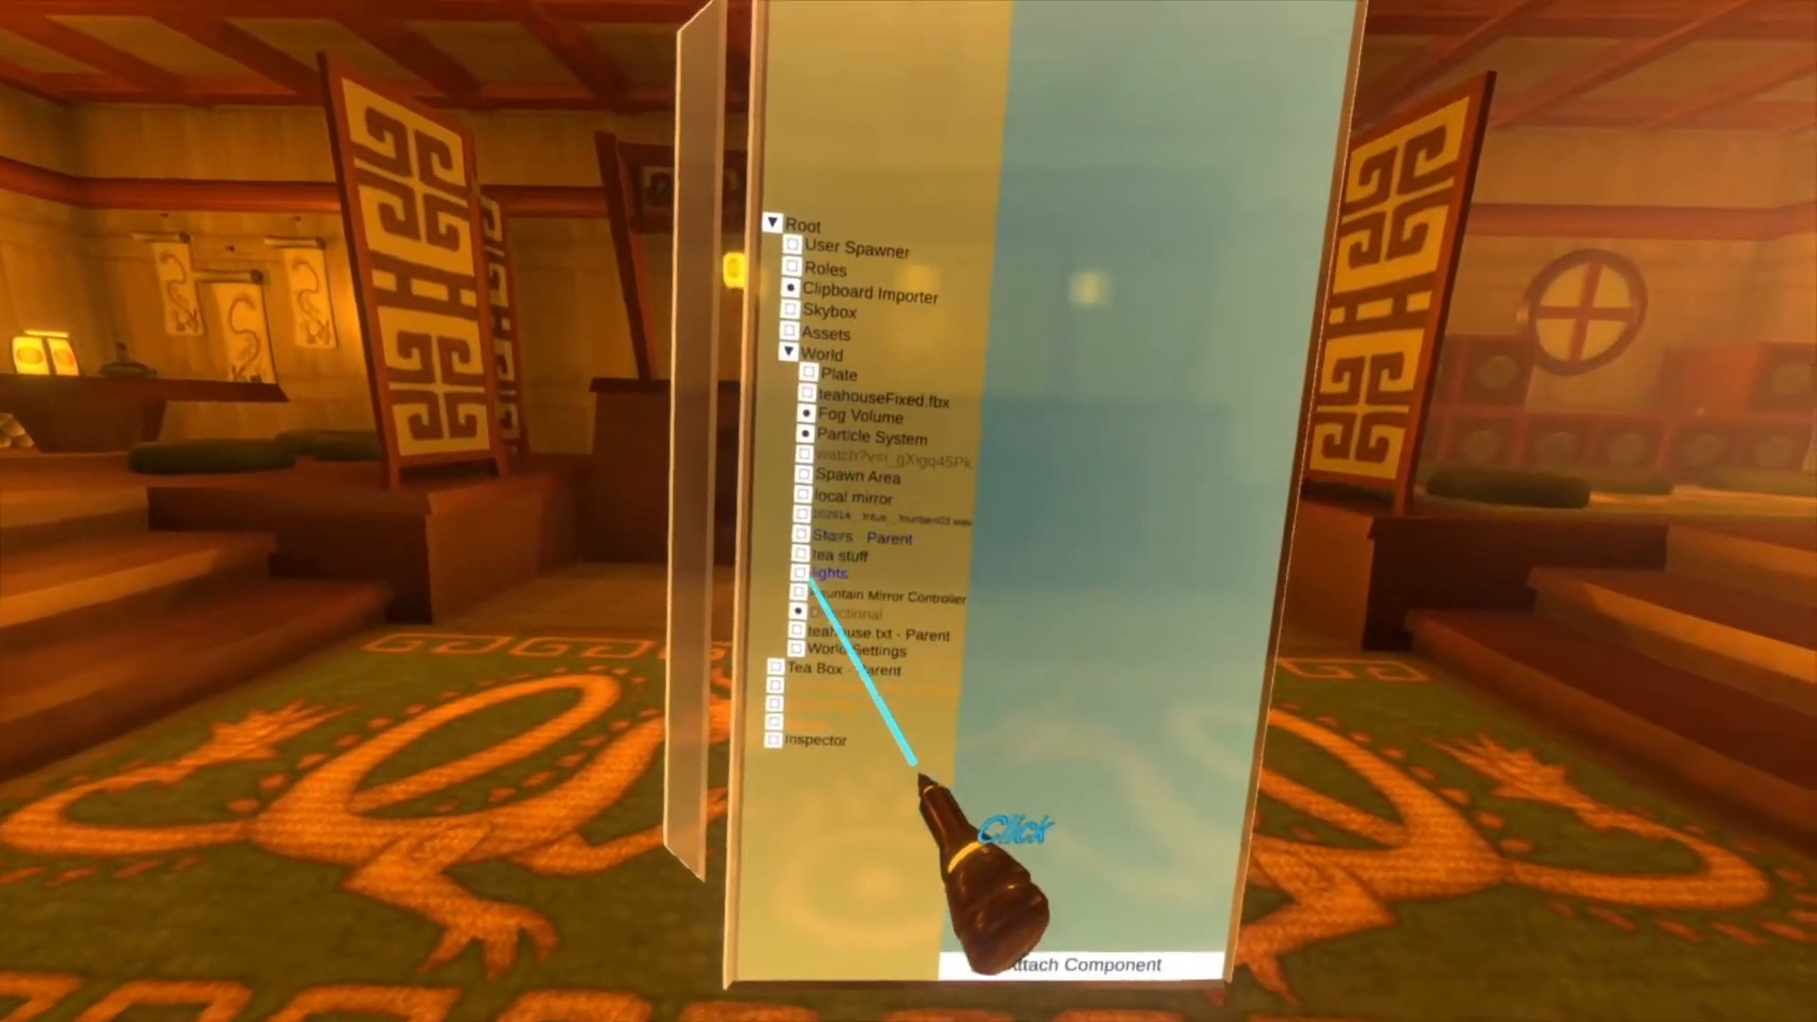
pyautogui.click(799, 555)
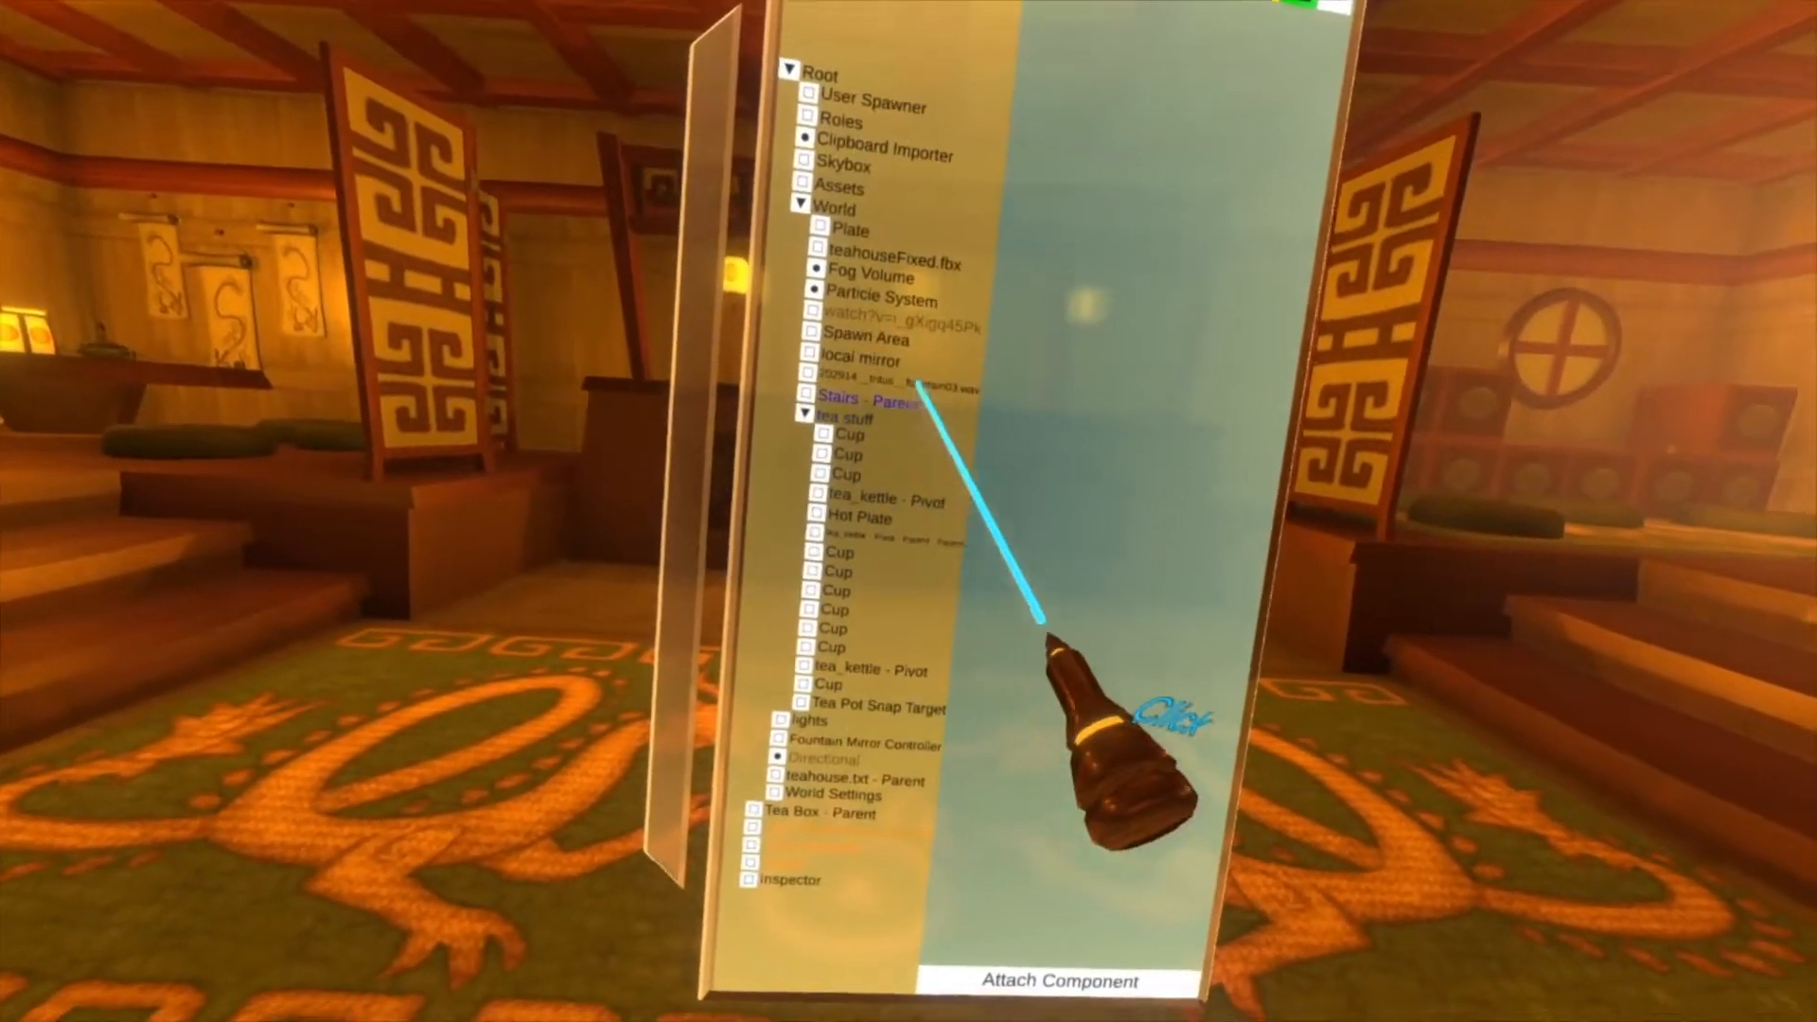